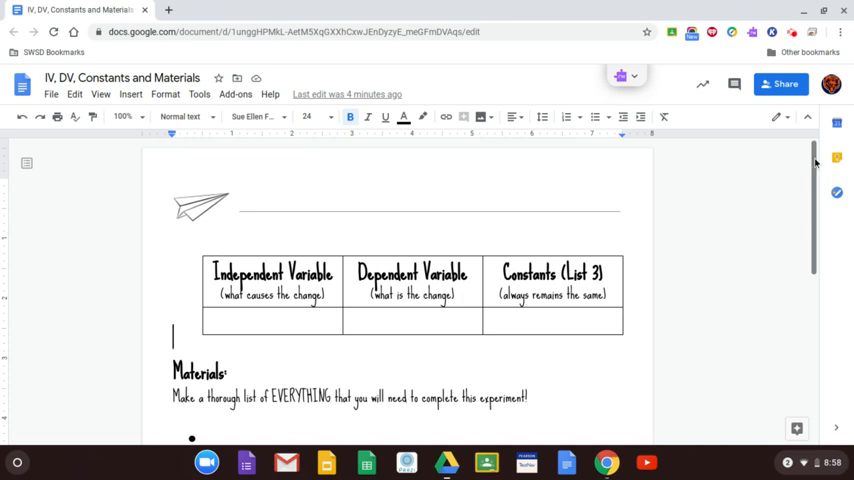
pyautogui.scroll(-3)
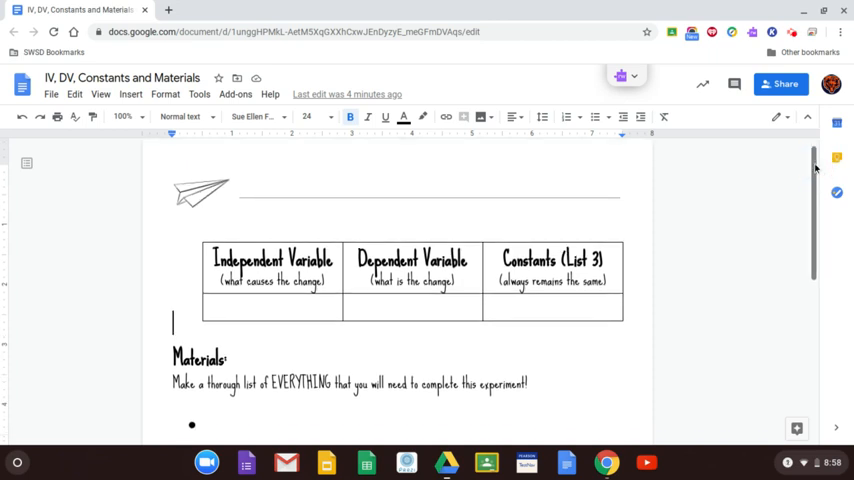
pyautogui.scroll(-3)
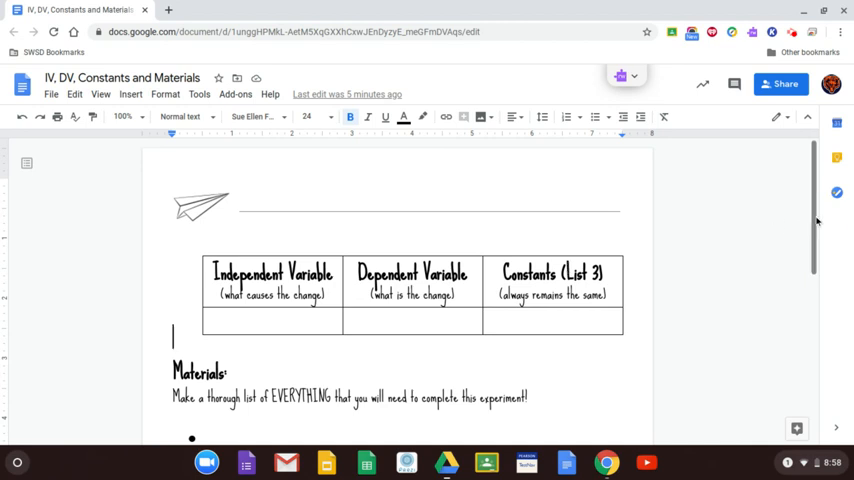
pyautogui.scroll(-3)
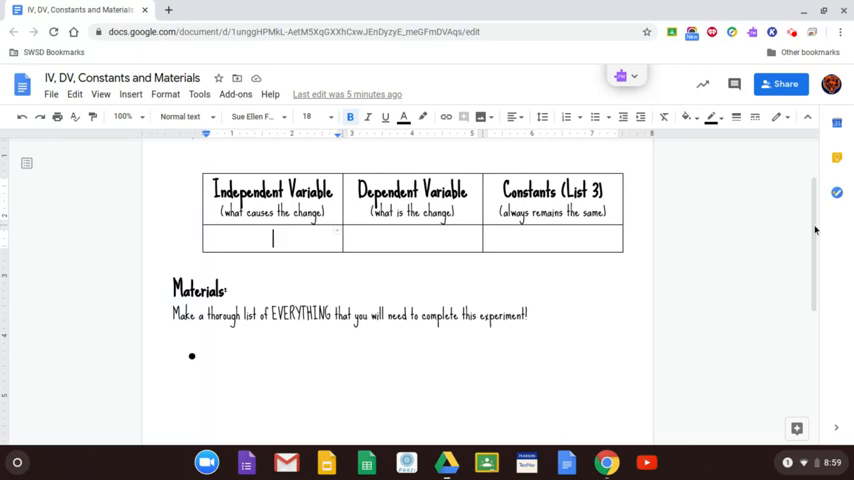
pyautogui.scroll(-3)
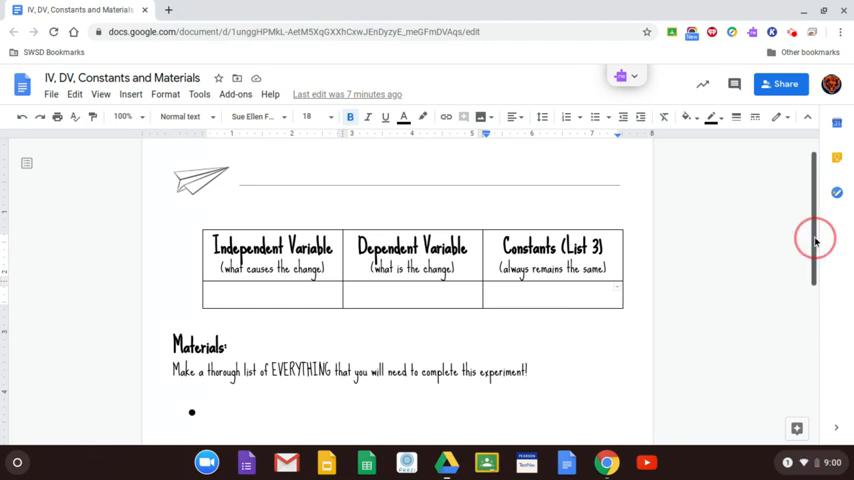
pyautogui.scroll(-3)
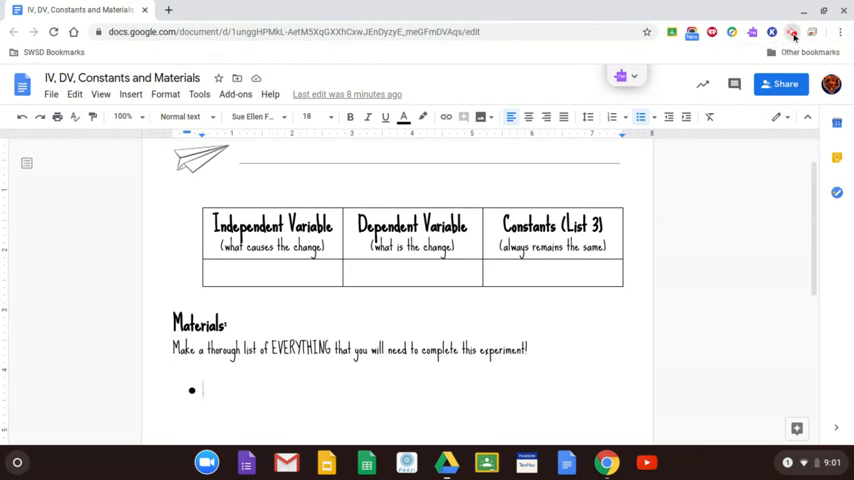
pyautogui.click(792, 32)
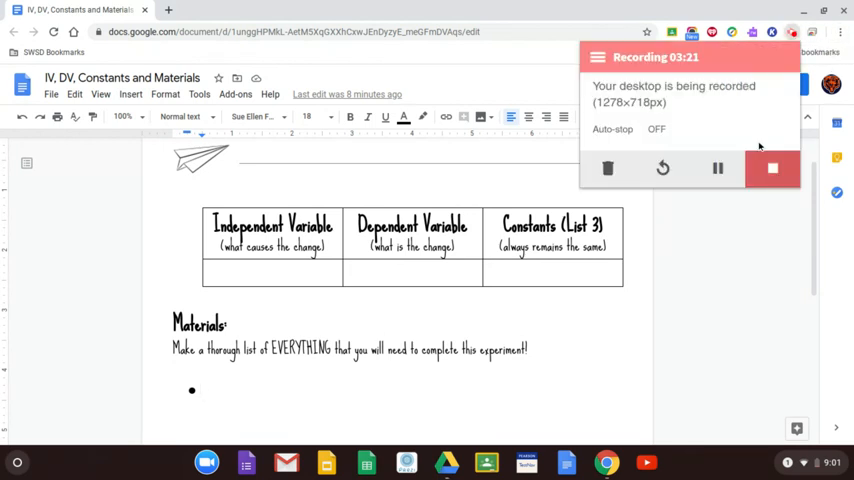